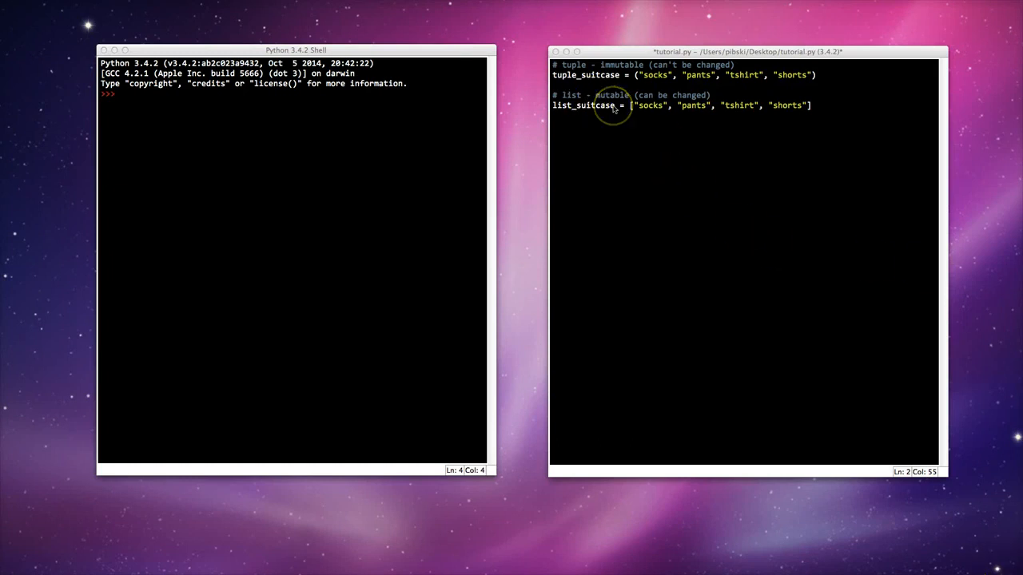
mouse_move(589, 82)
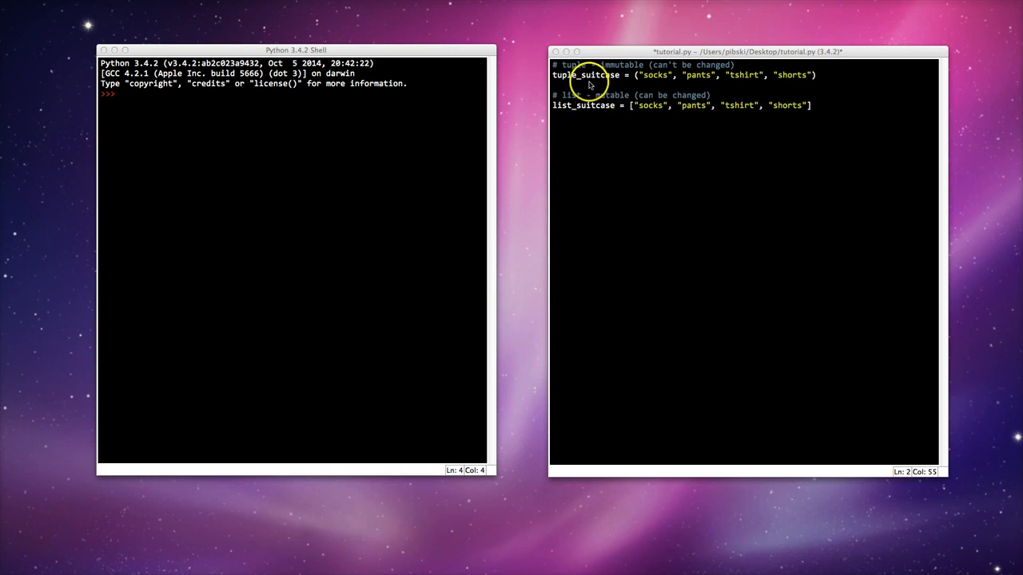
mouse_move(572, 107)
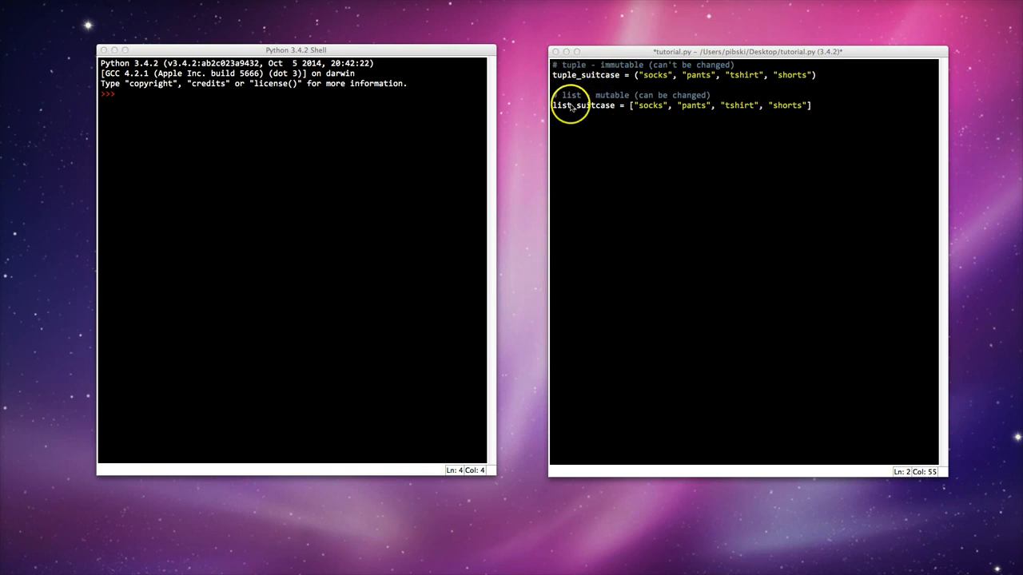
mouse_move(682, 123)
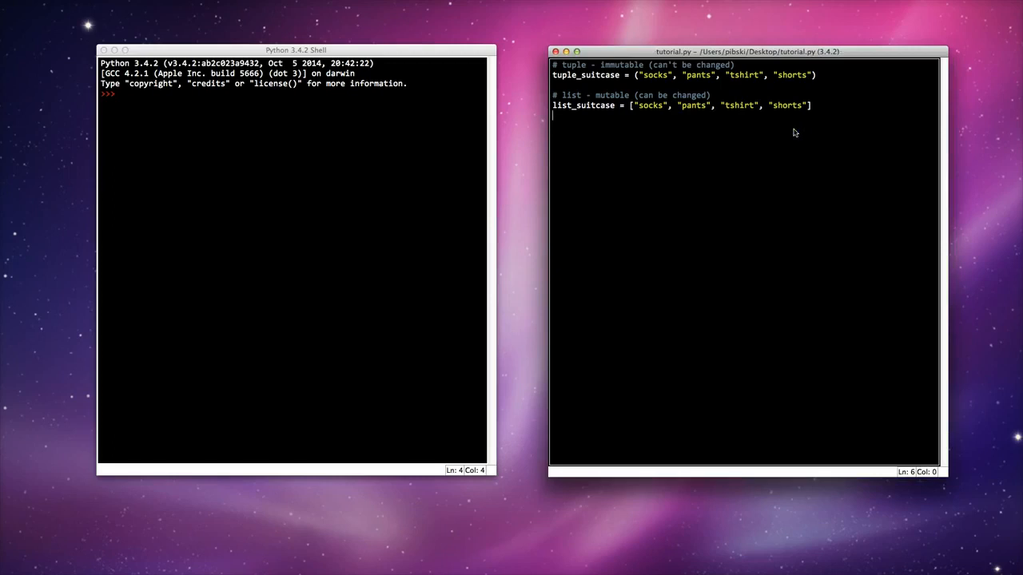
Step: Run tutorial.py with F5 so the shell restarts with both suitcases defined
key("F5")
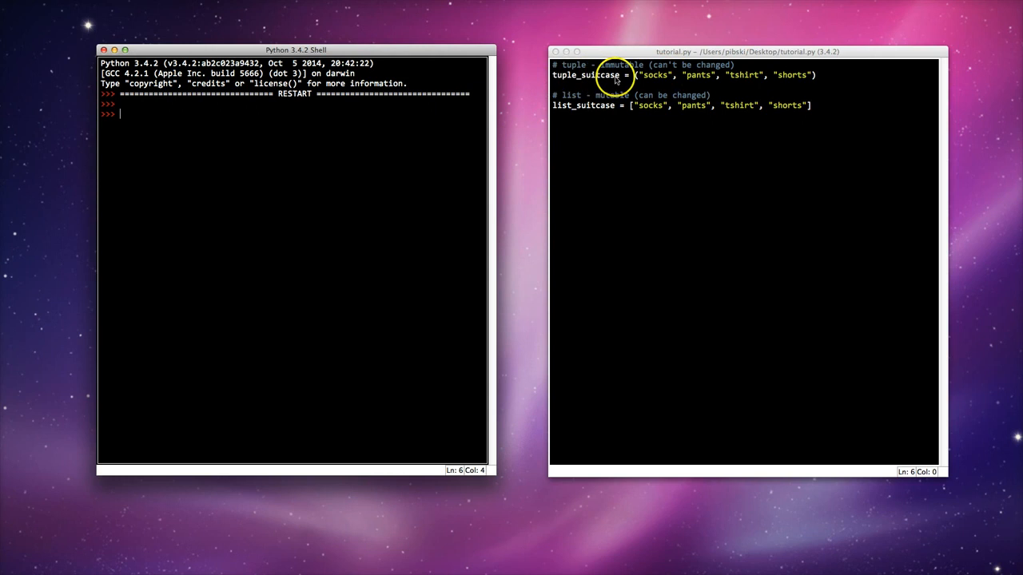
mouse_move(644, 80)
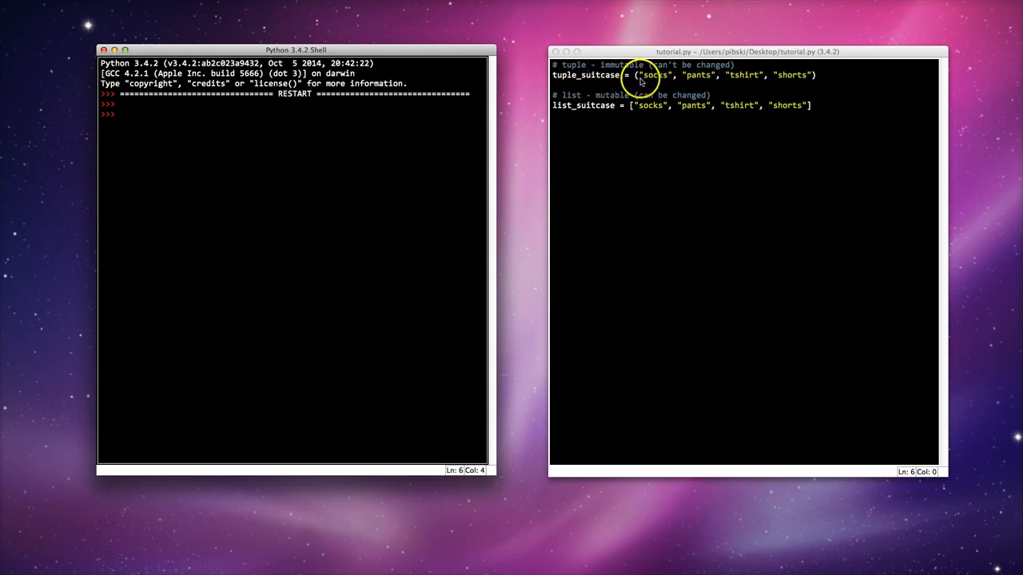
mouse_move(586, 126)
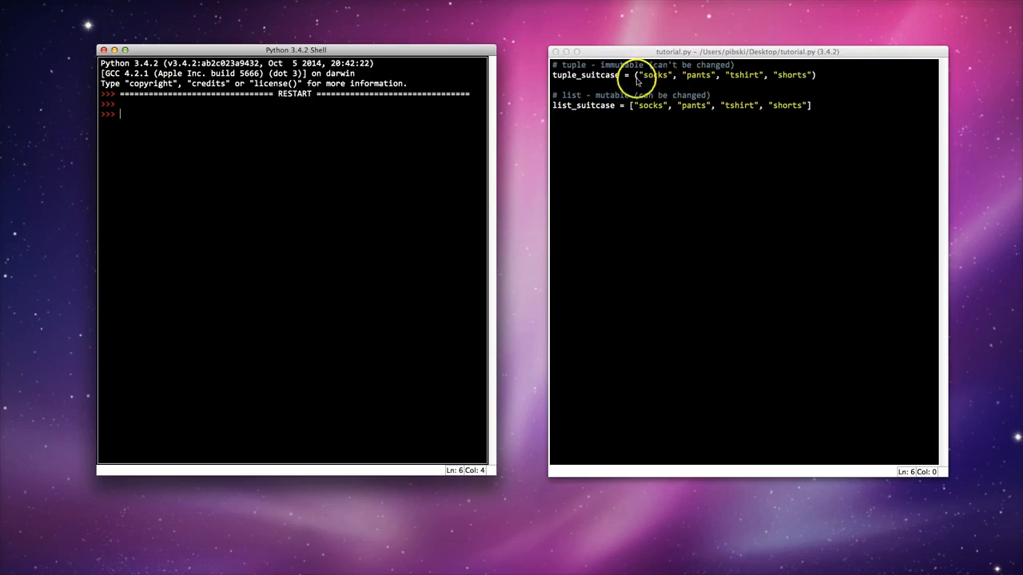
mouse_move(829, 78)
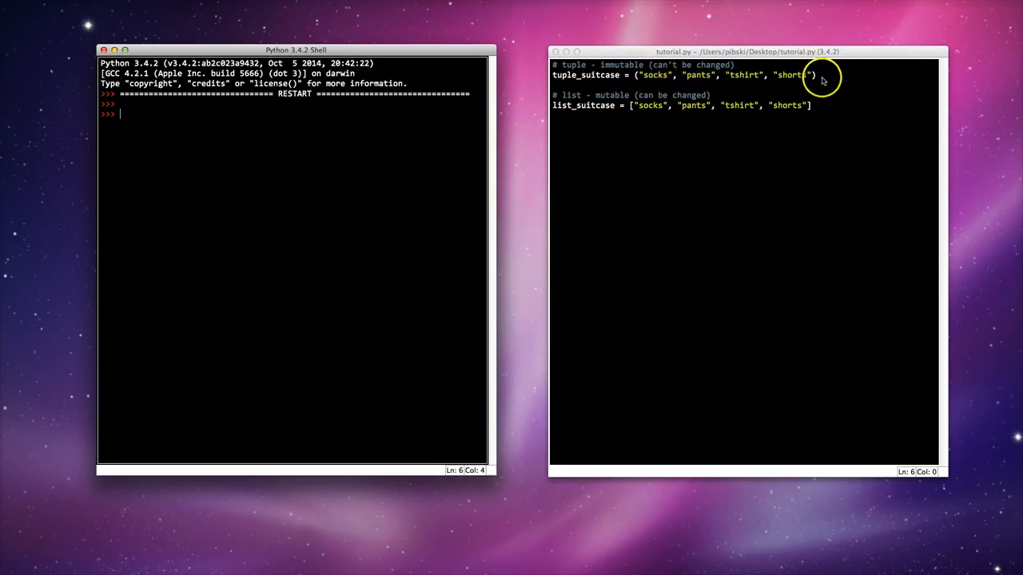
mouse_move(637, 122)
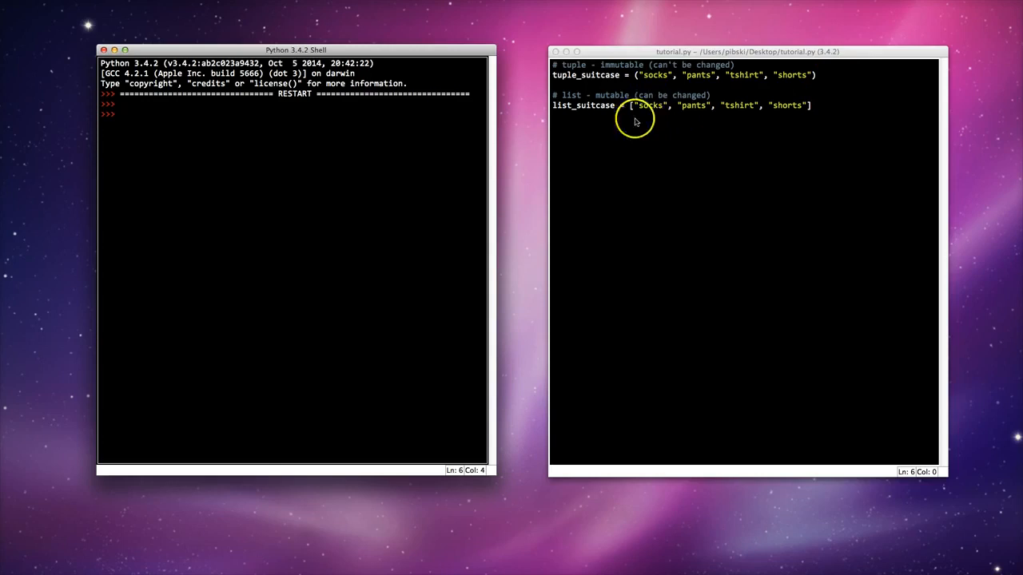
mouse_move(286, 160)
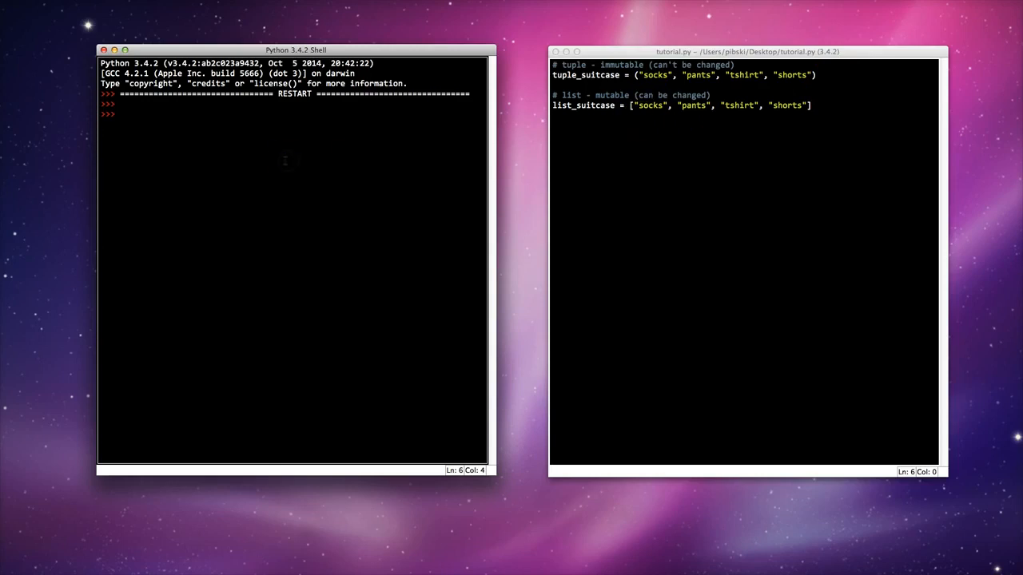
Step: Echo tuple_suitcase and list_suitcase in the shell to show their four items
type("tuple_suitcase")
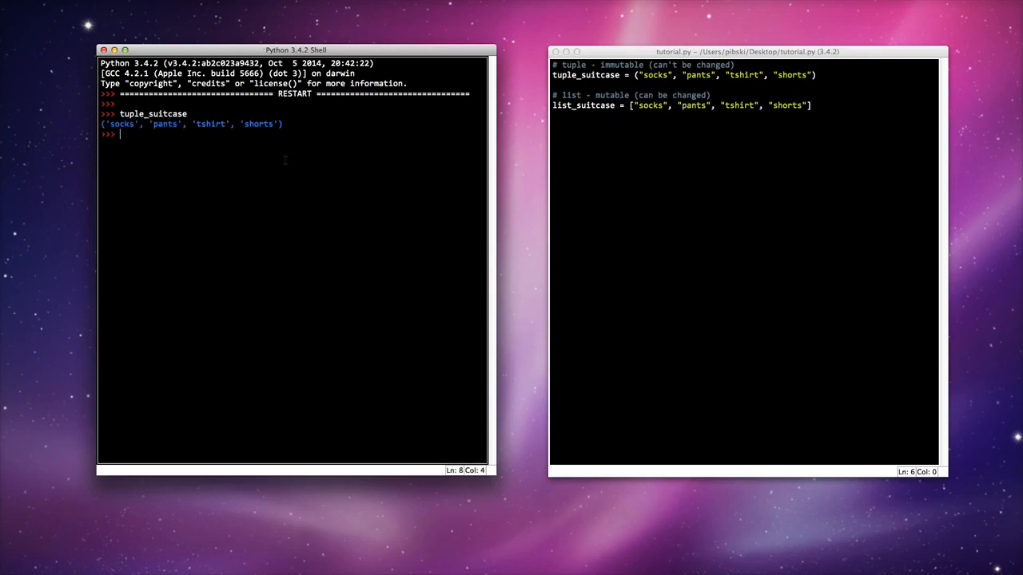
type("list_suitcase")
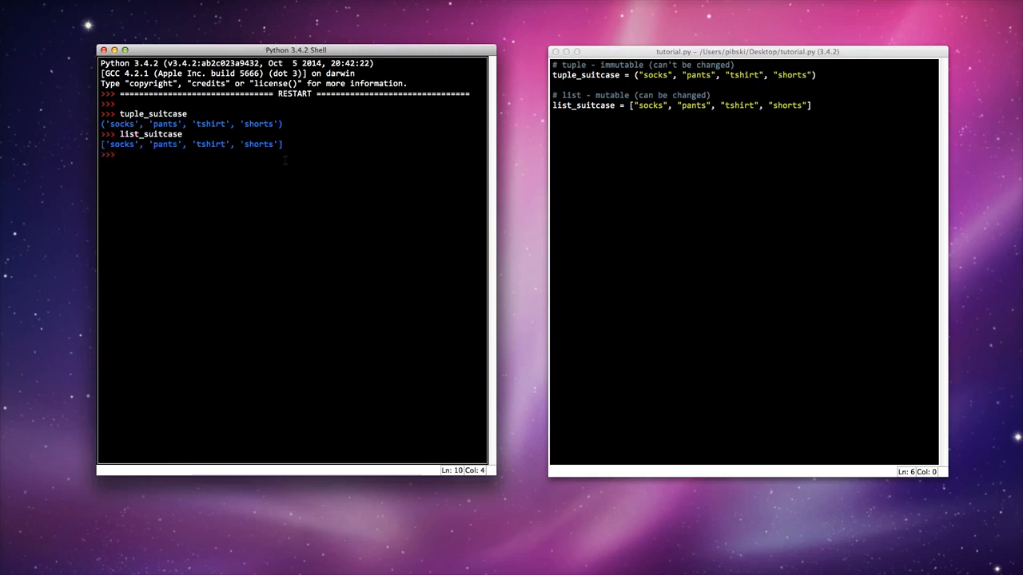
Step: Assign a name string and evaluate name[0], tuple_suitcase[0] and list_suitcase[1]
type("na")
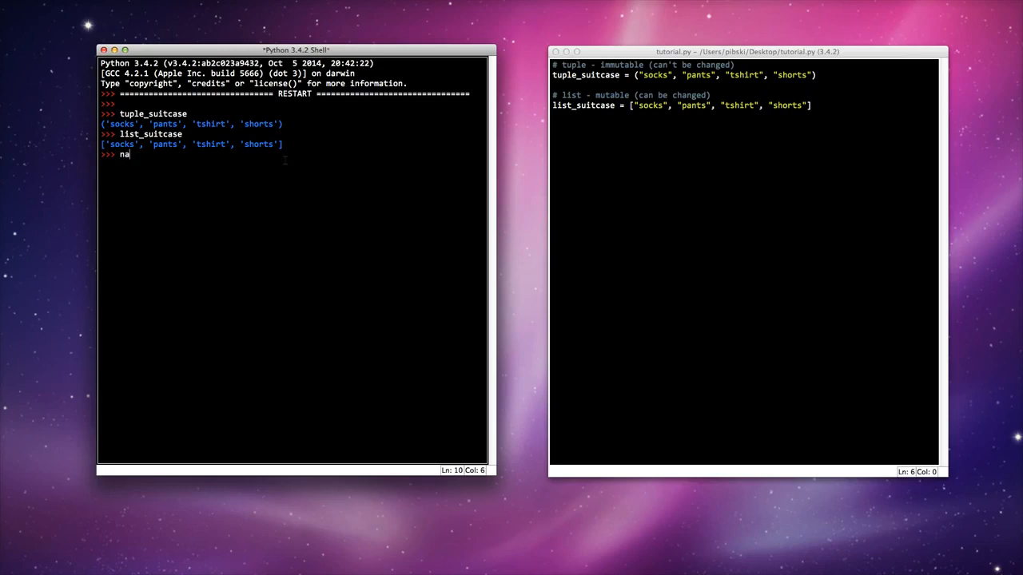
type("me = \"Andy")
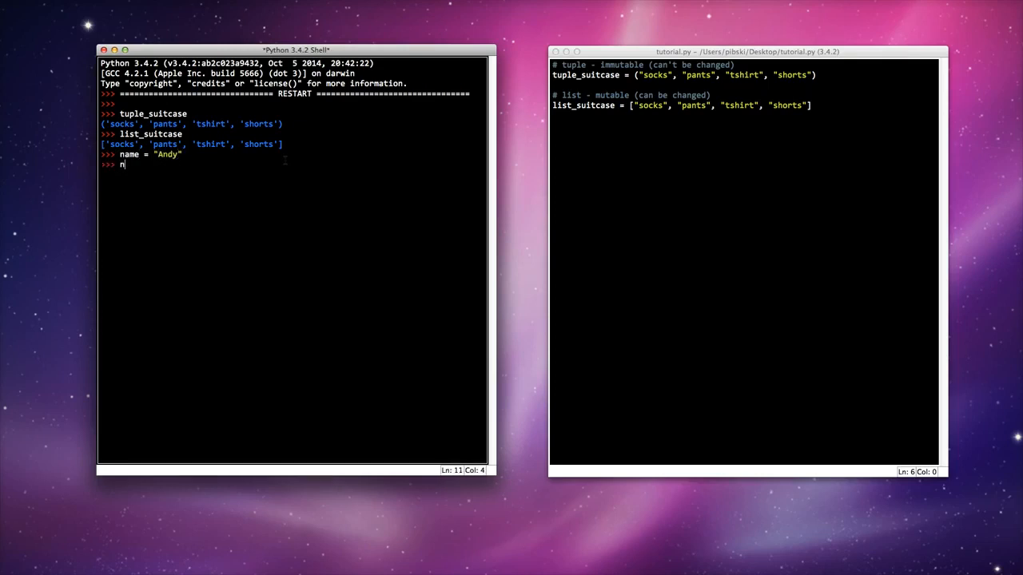
type("ame[0")
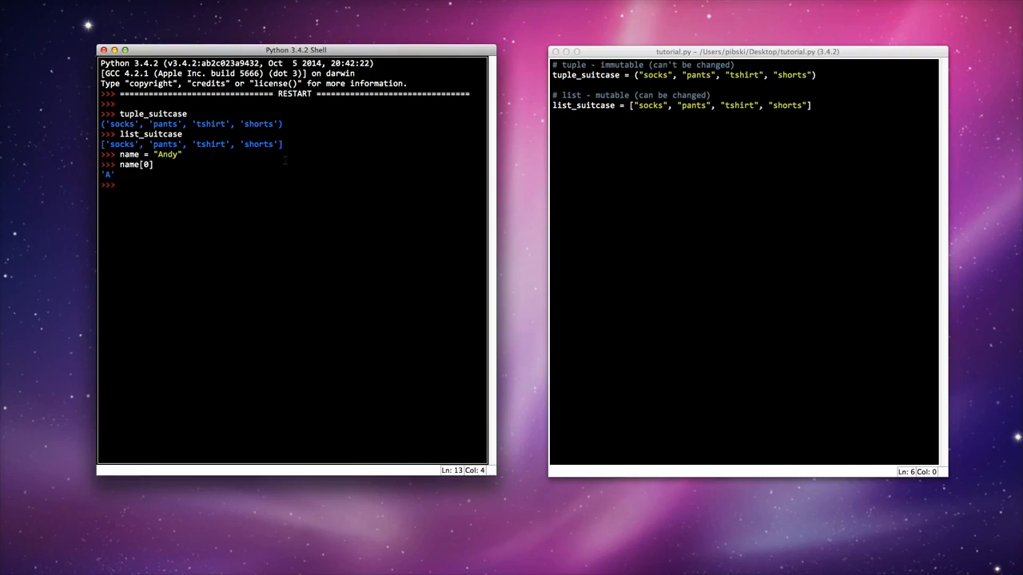
type("tuple_")
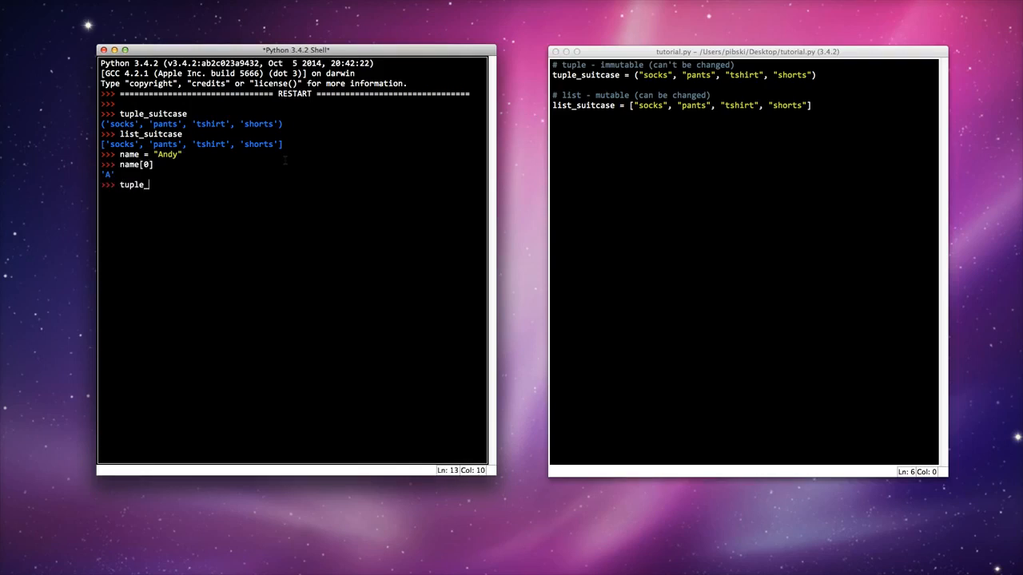
type("suitcase[0")
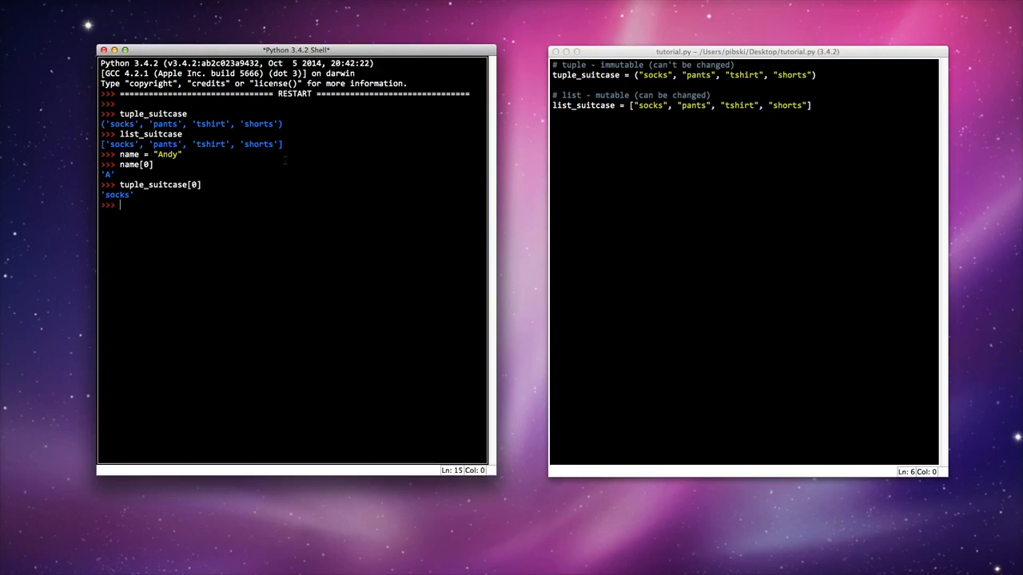
type("lis")
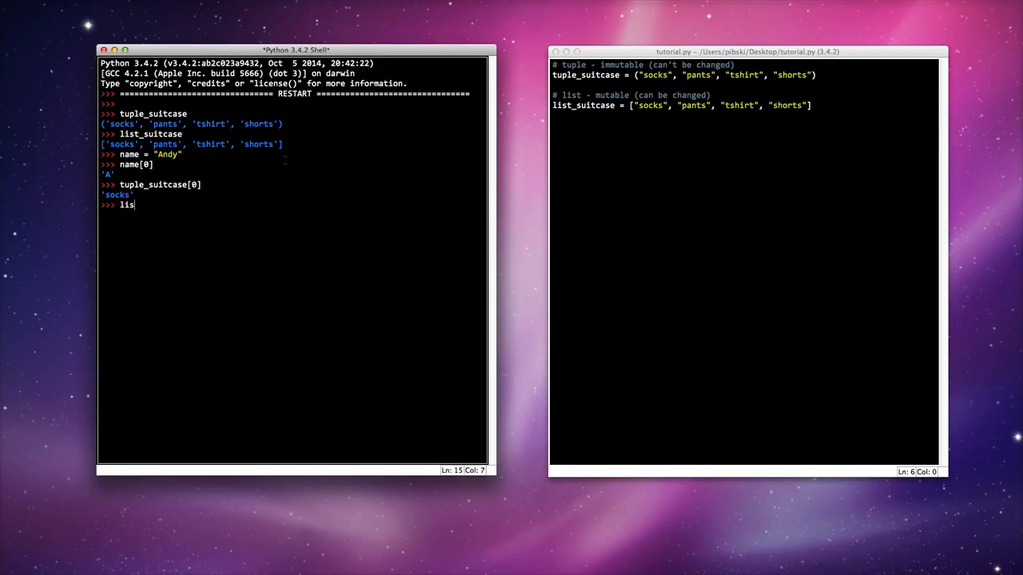
type("t_suitcase[1")
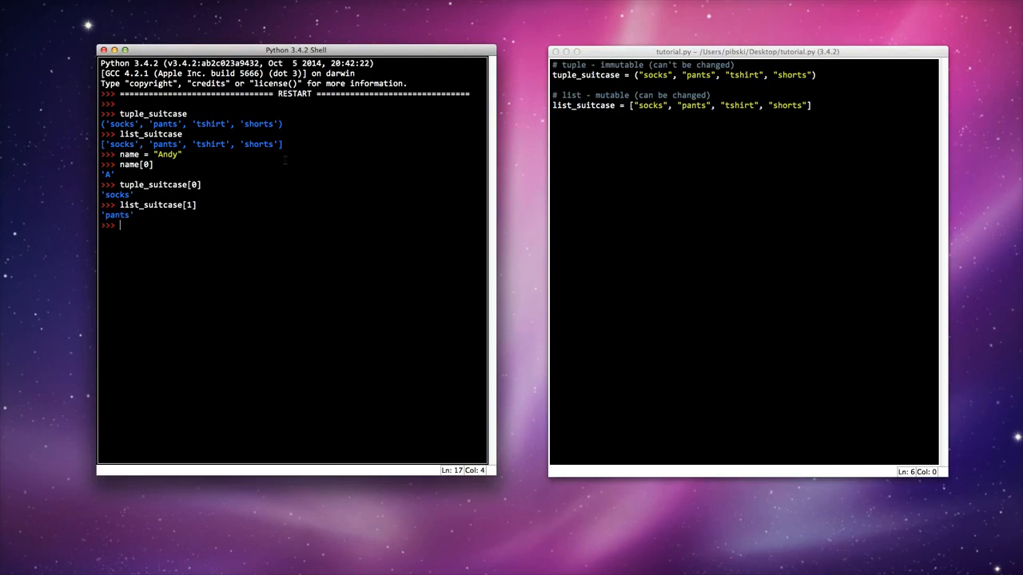
Step: Add blank shell prompts and begin typing tuple_suitcase on a new line
key("enter")
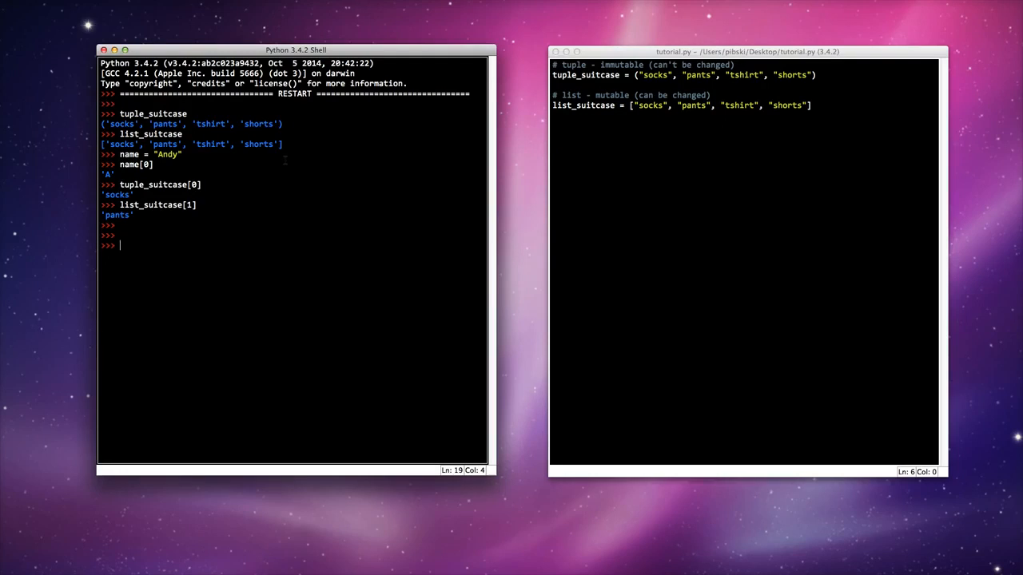
type("tuple_suitc")
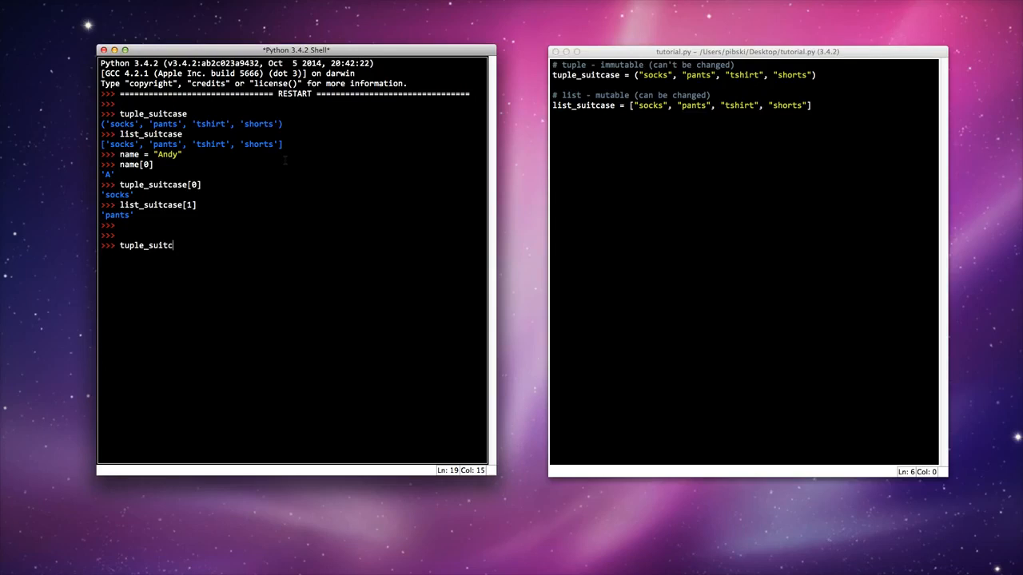
Step: Try assigning "flipflops" to tuple_suitcase[0], which raises a TypeError
type("ase")
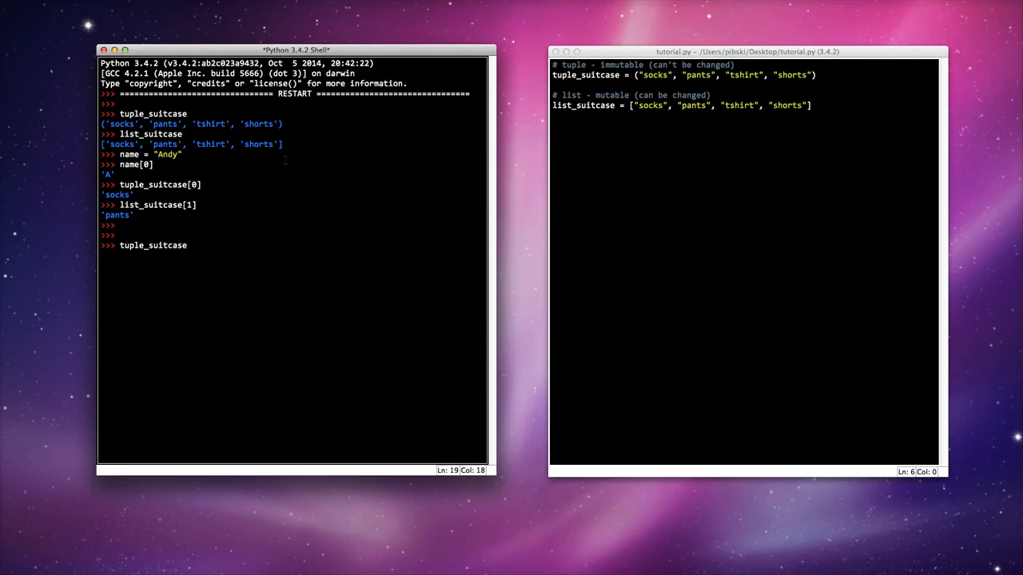
type("[0] =")
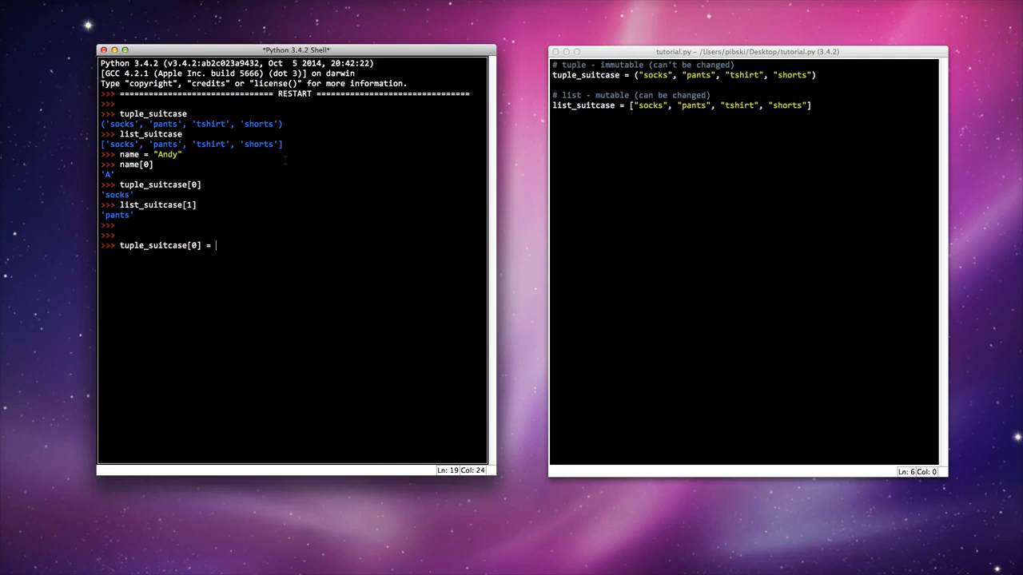
type("\"flip")
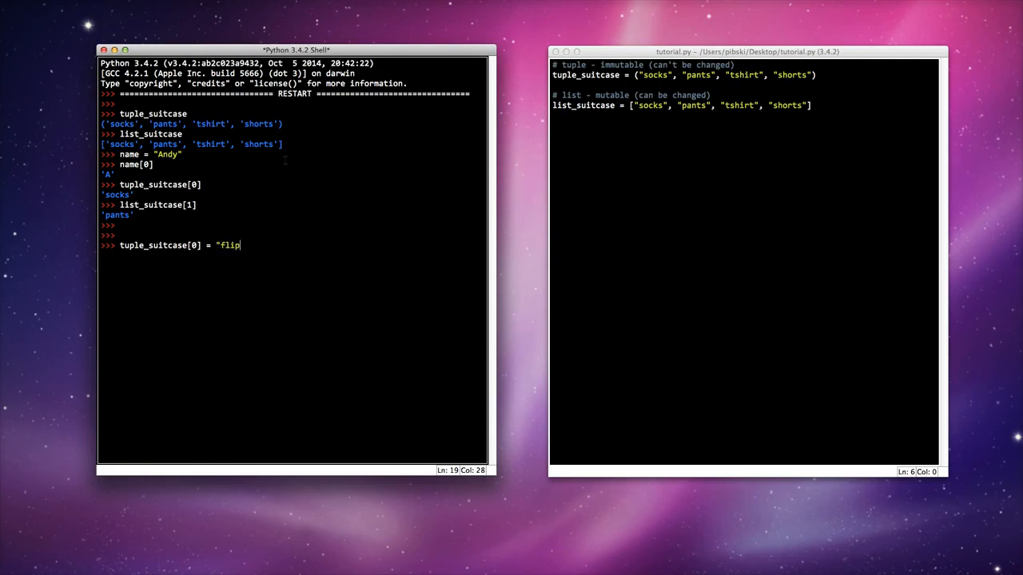
type("f")
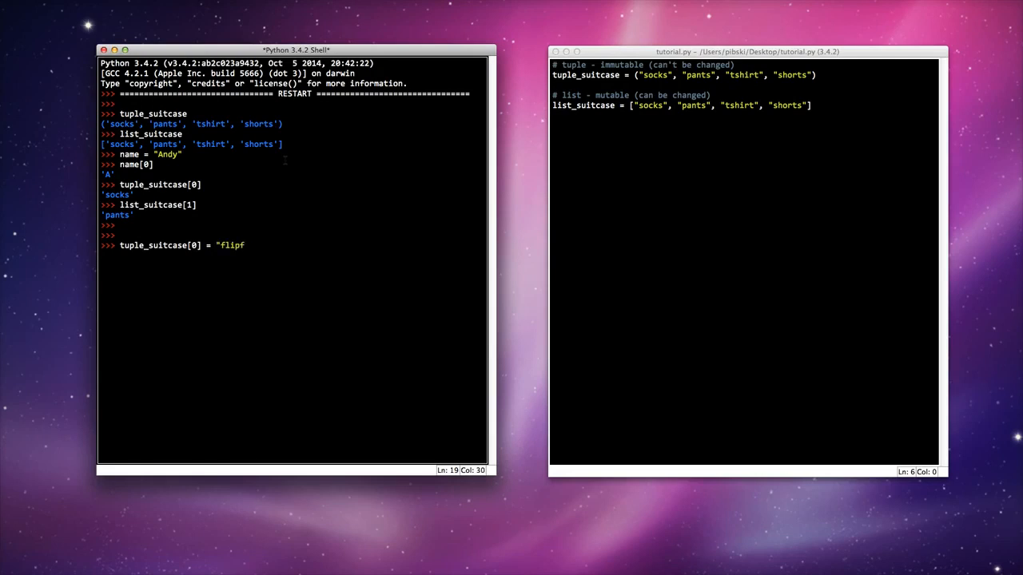
type("lops")
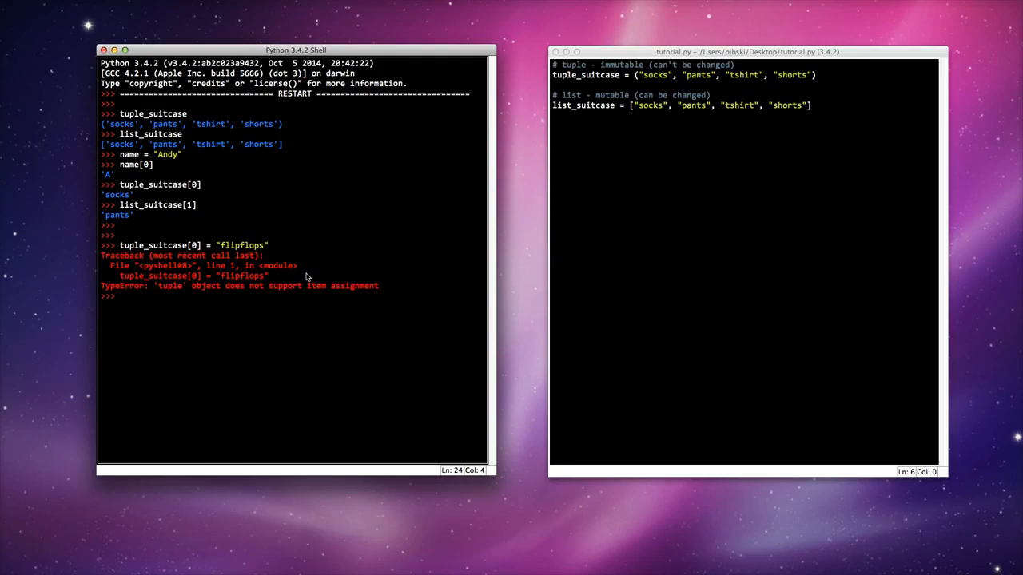
mouse_move(286, 289)
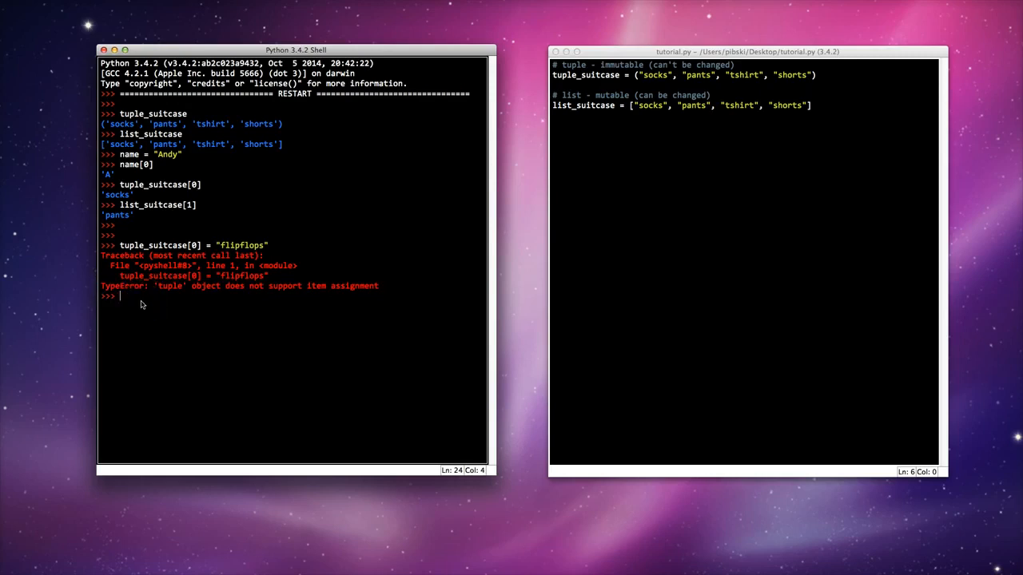
Step: Set list_suitcase[0] to "flipflops" and echo the unchanged tuple_suitcase
type("t")
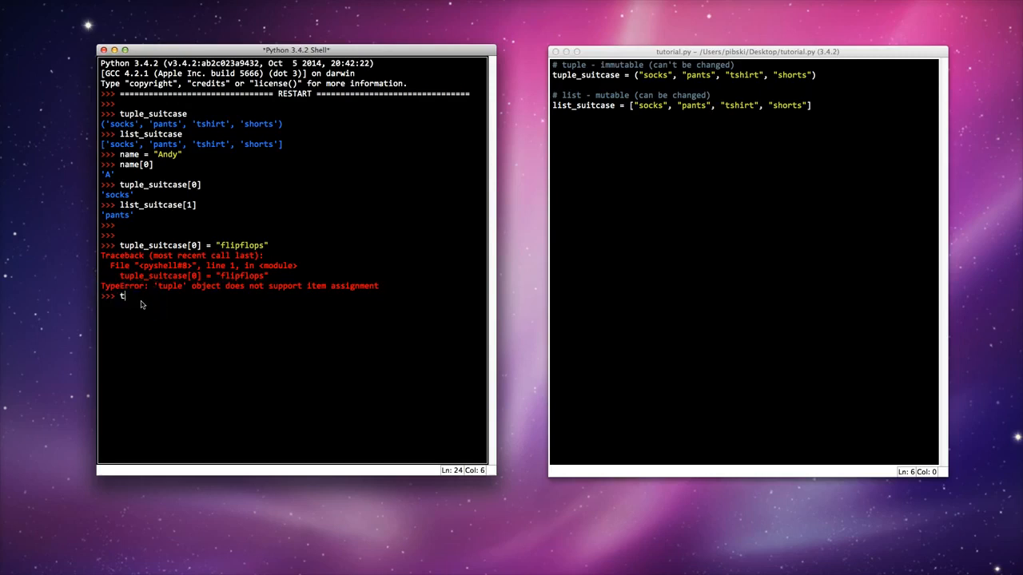
type("list_s")
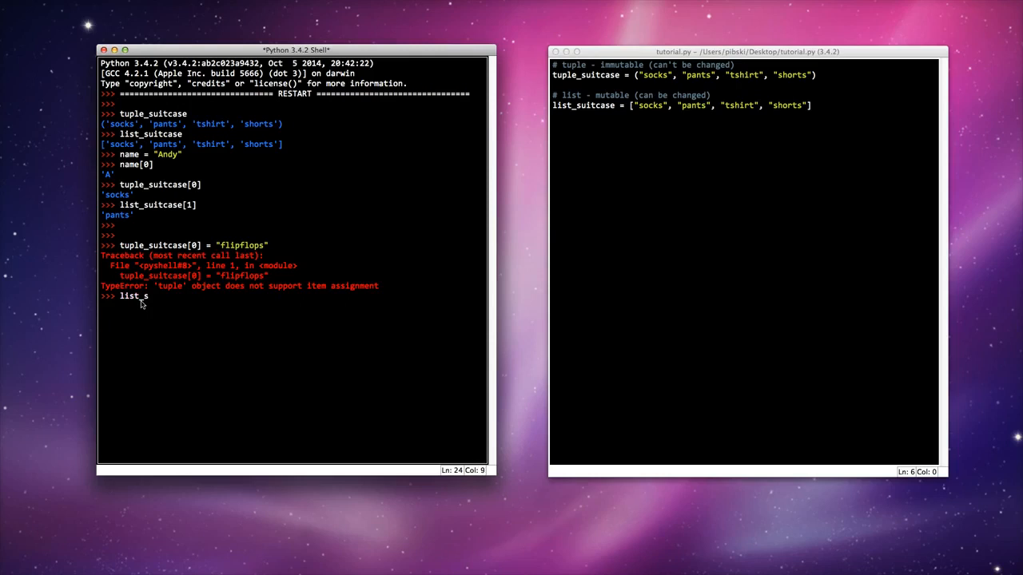
type("uitcase")
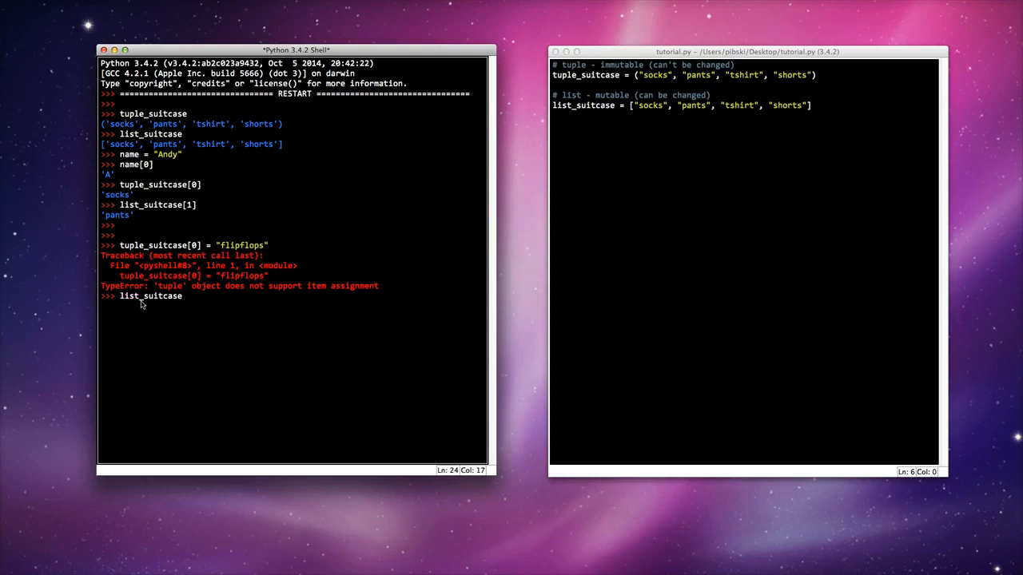
type("[0] =")
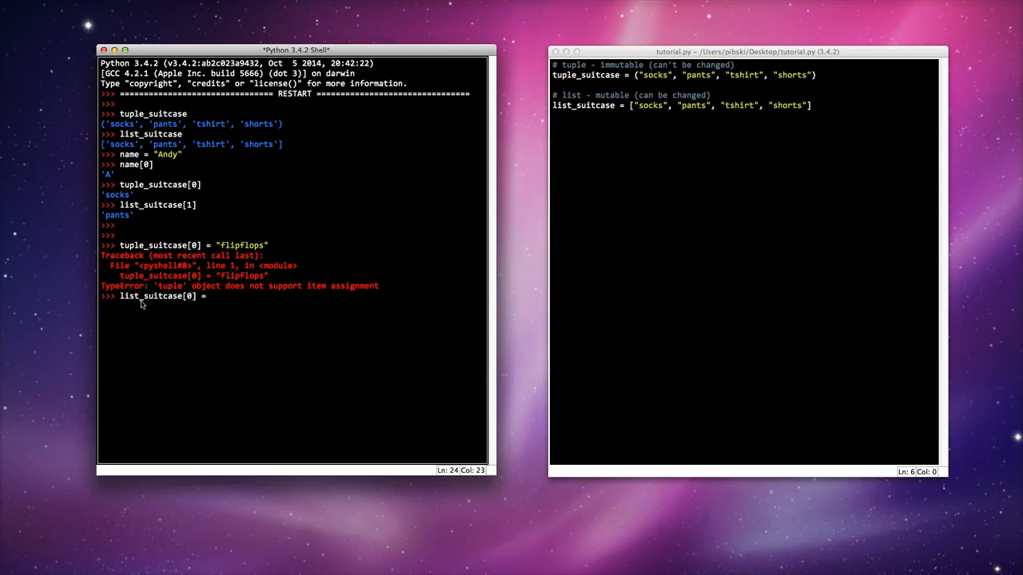
type("\"flipflops")
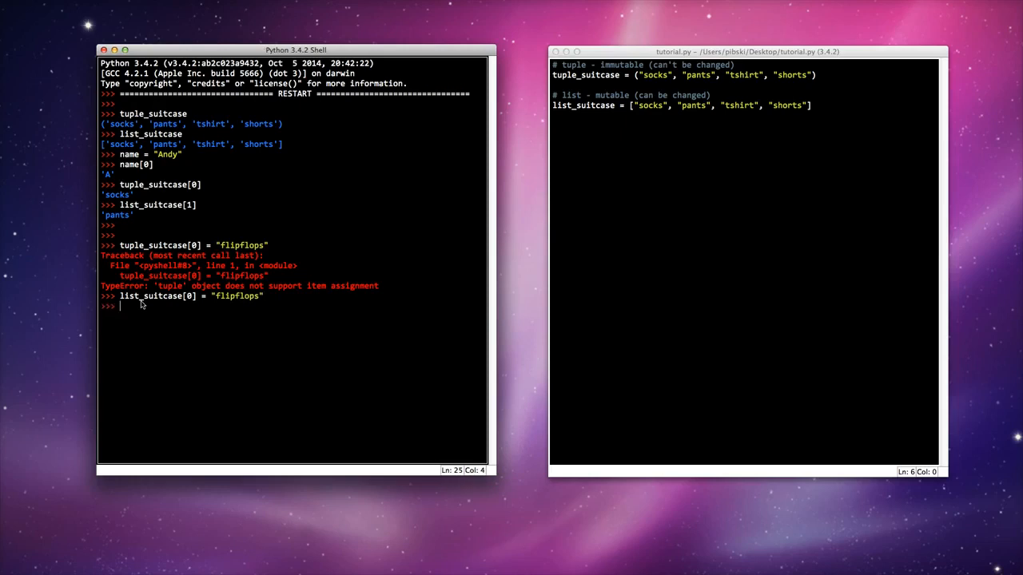
type("tuple_stuicase")
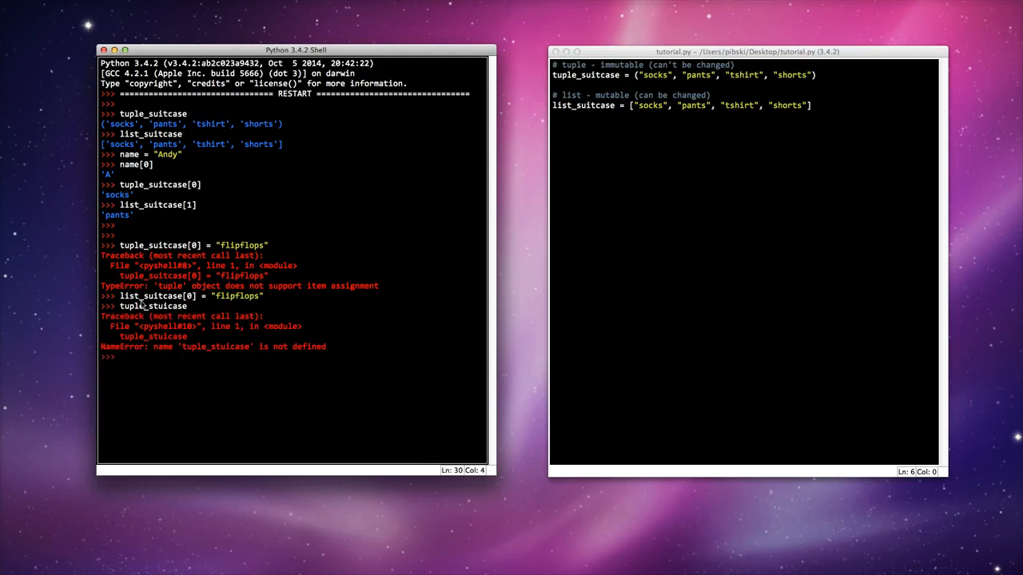
mouse_move(438, 293)
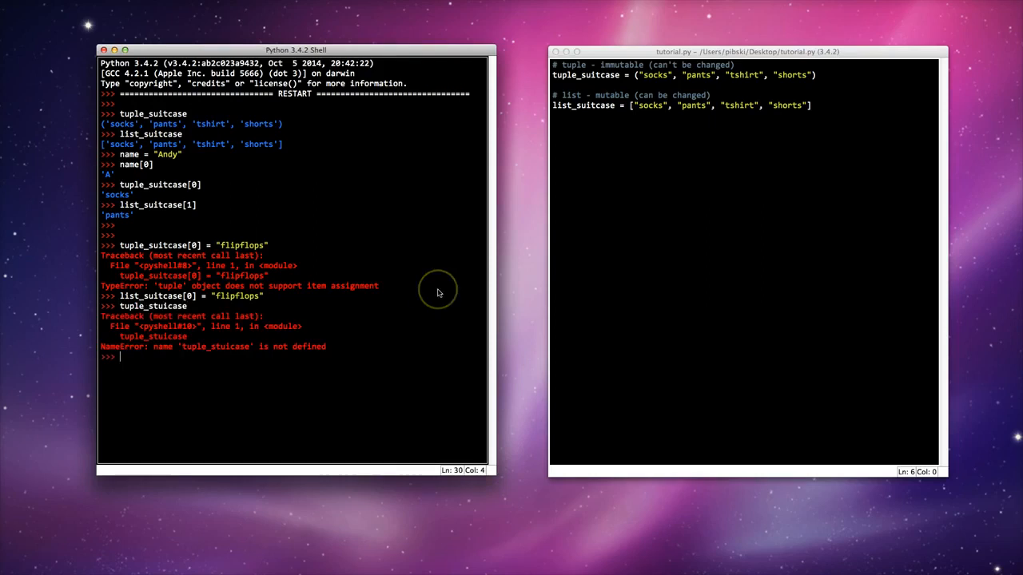
type("tuple_suitcase")
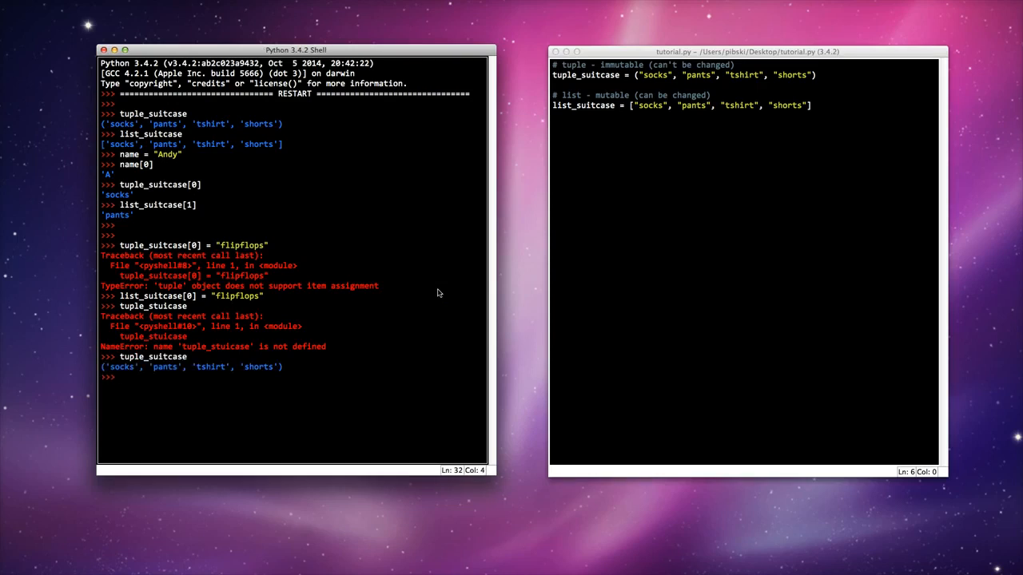
Step: Echo list_suitcase, now starting with 'flipflops'
type("list")
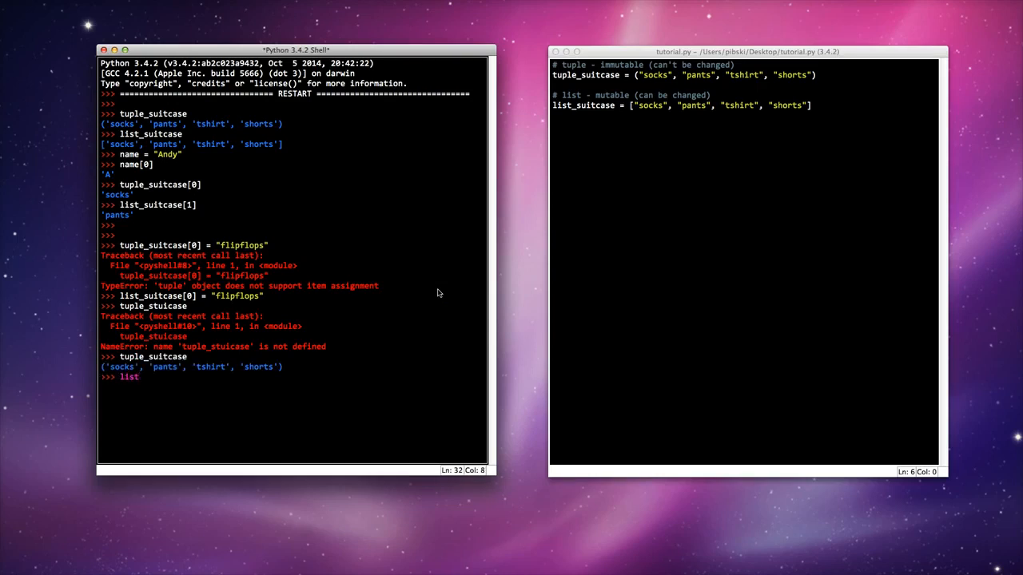
type("_suitcase")
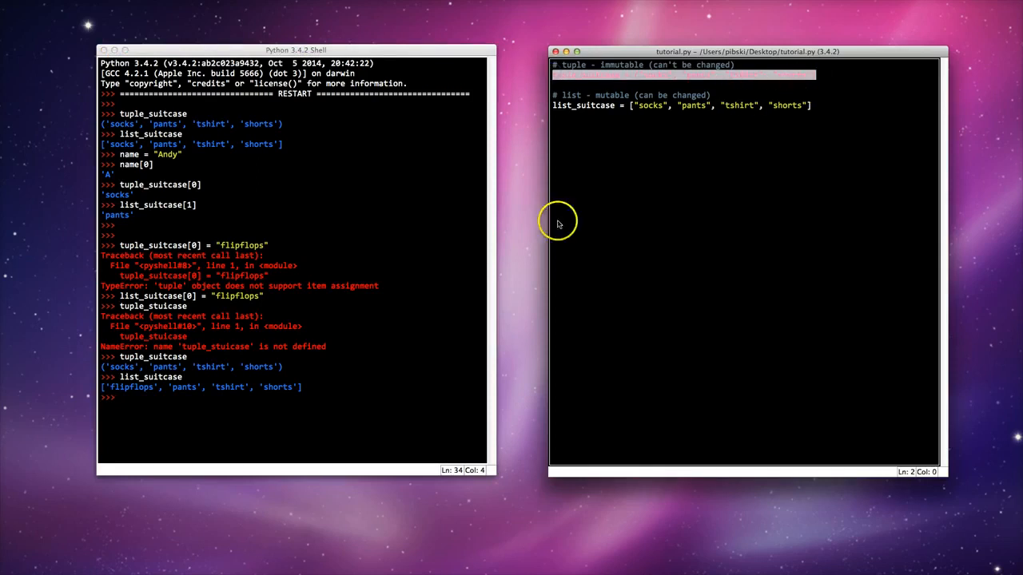
Step: Rebind tuple_suitcase with "cream" in place of "socks" as its first item
type("tuple_suitcase = (\"socks\", \"pants\", \"tshirt\", \"shorts\")")
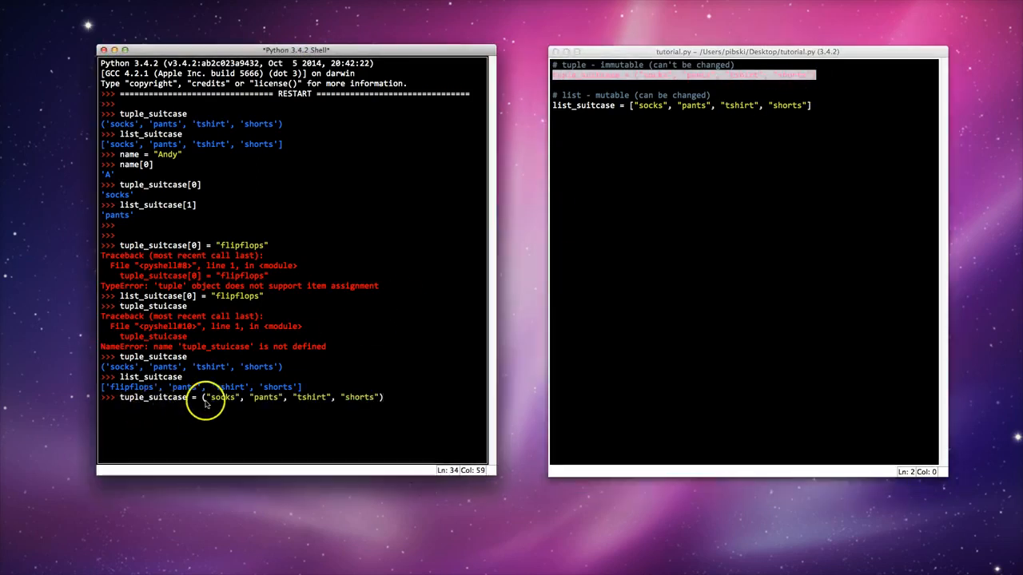
double_click(222, 397)
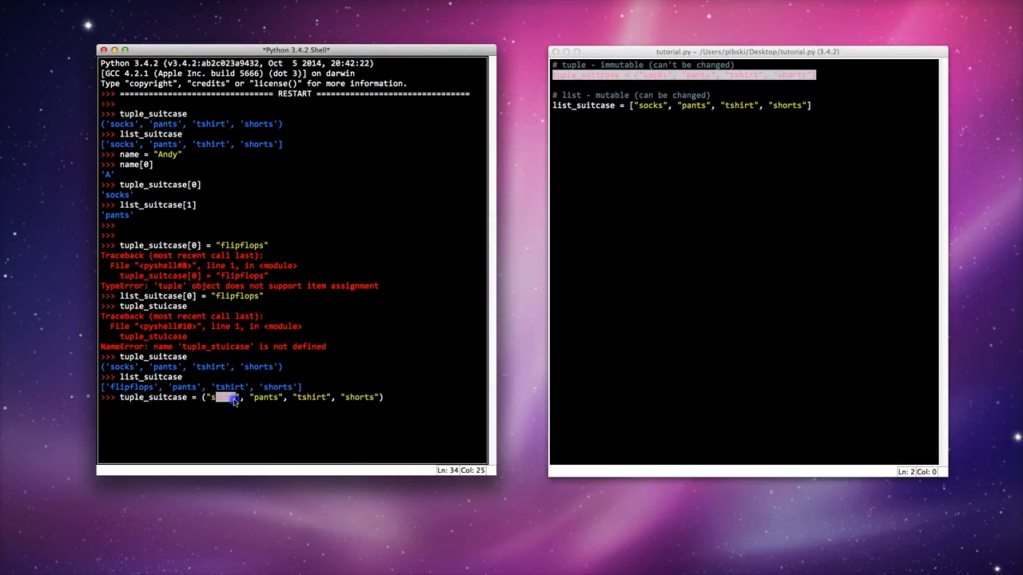
type("creak")
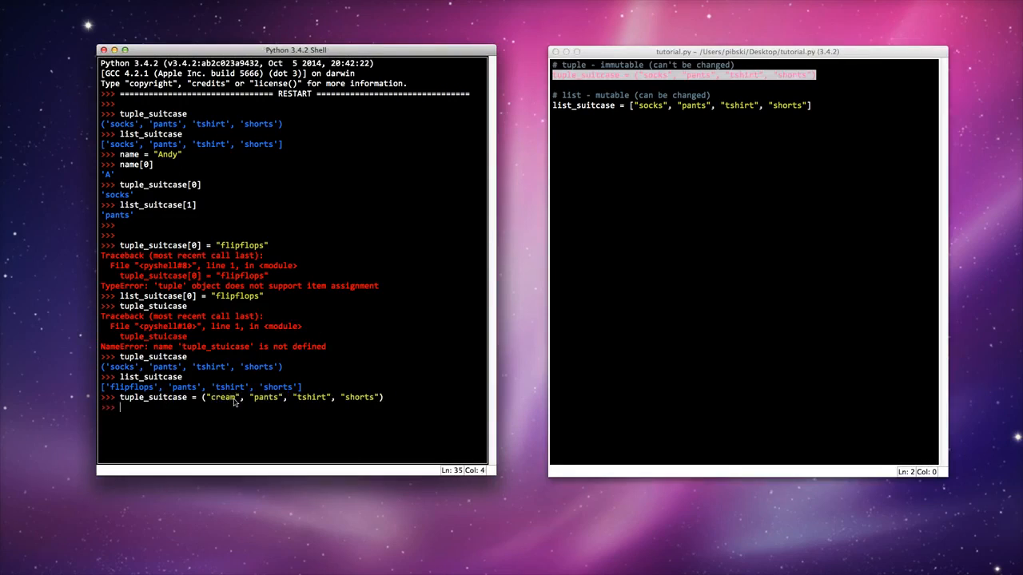
Step: Echo tuple_suitcase, rebind it with "socks" appended, and echo the five-item tuple
type("tuple_stui")
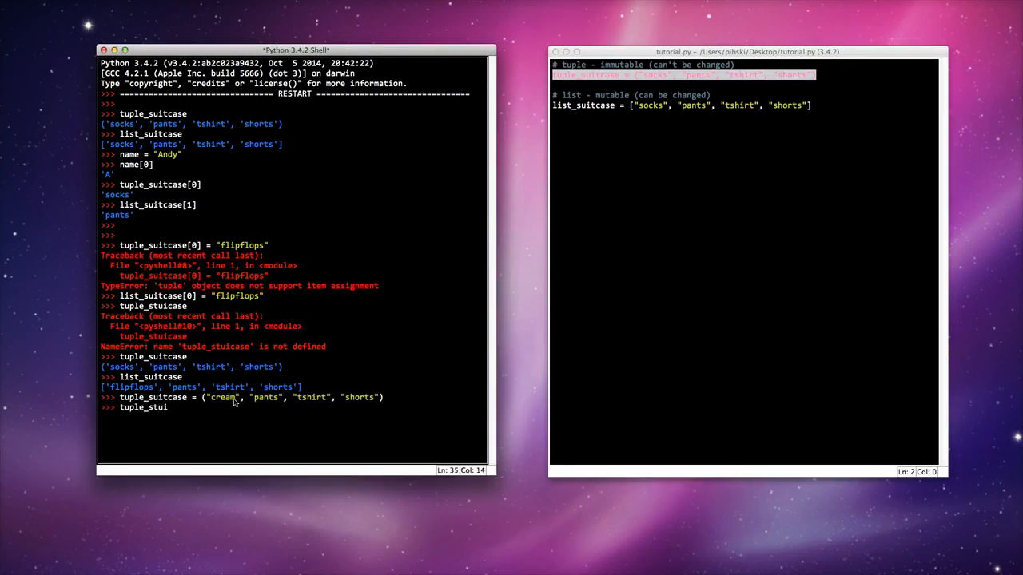
type("tcase")
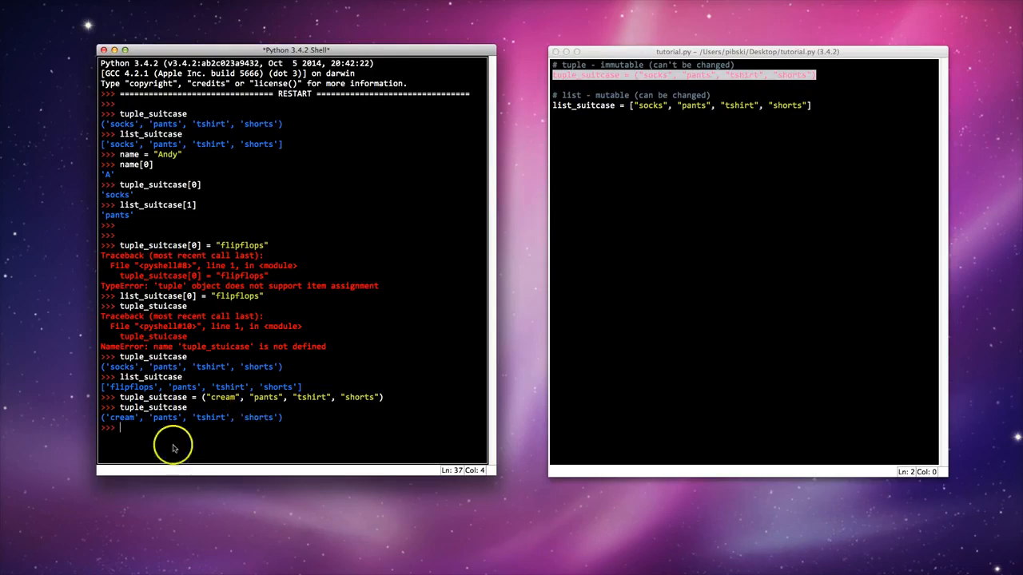
mouse_move(152, 433)
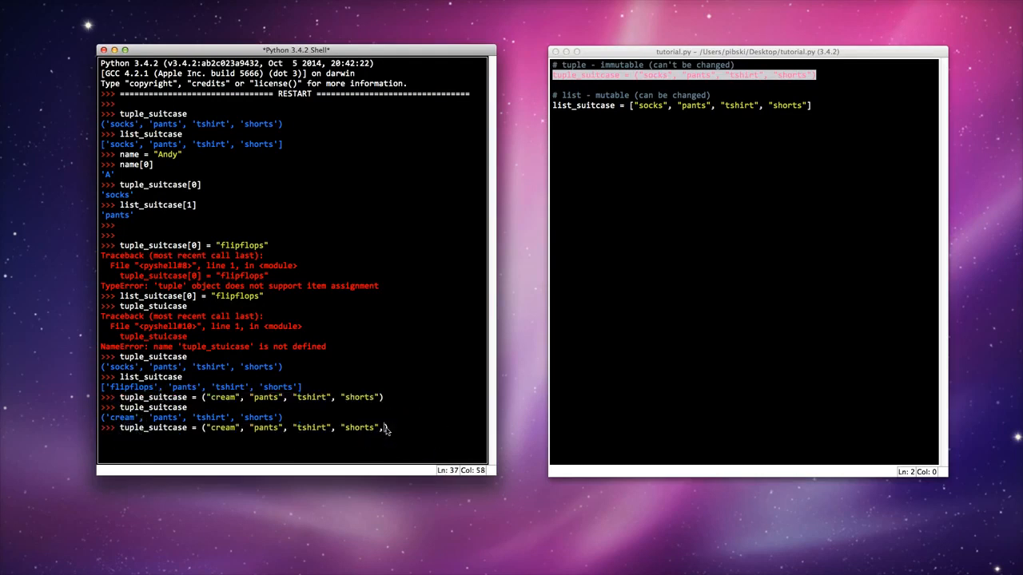
type("\"socks\")")
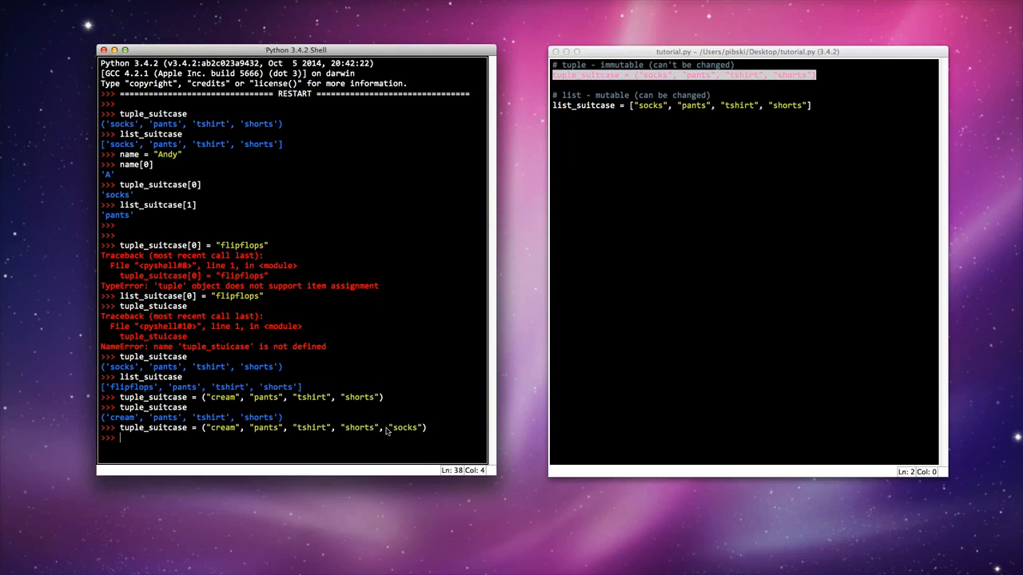
type("tuple_suitcase")
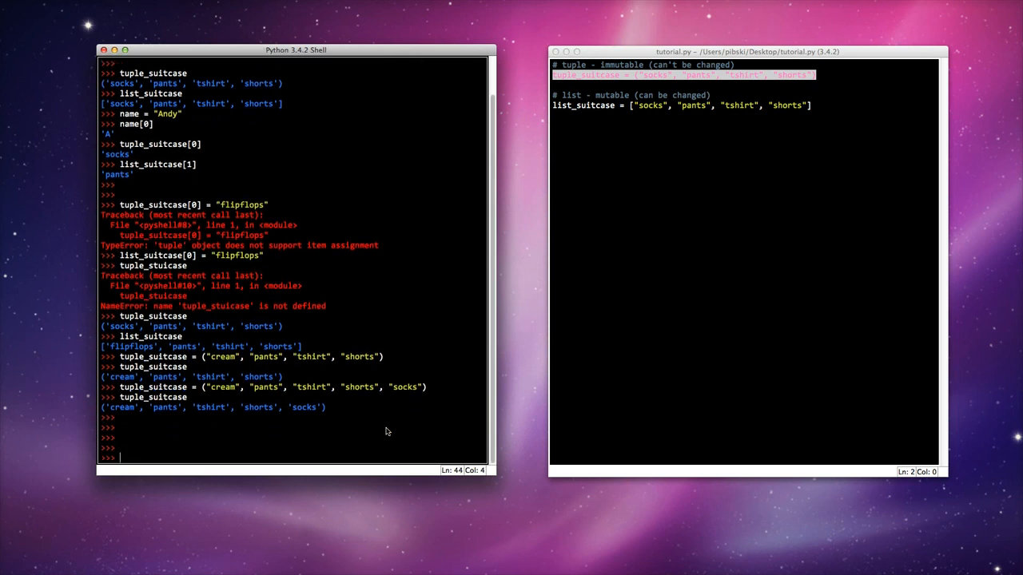
Step: Run list_suitcase.append("book") in the shell
type("list_suitc")
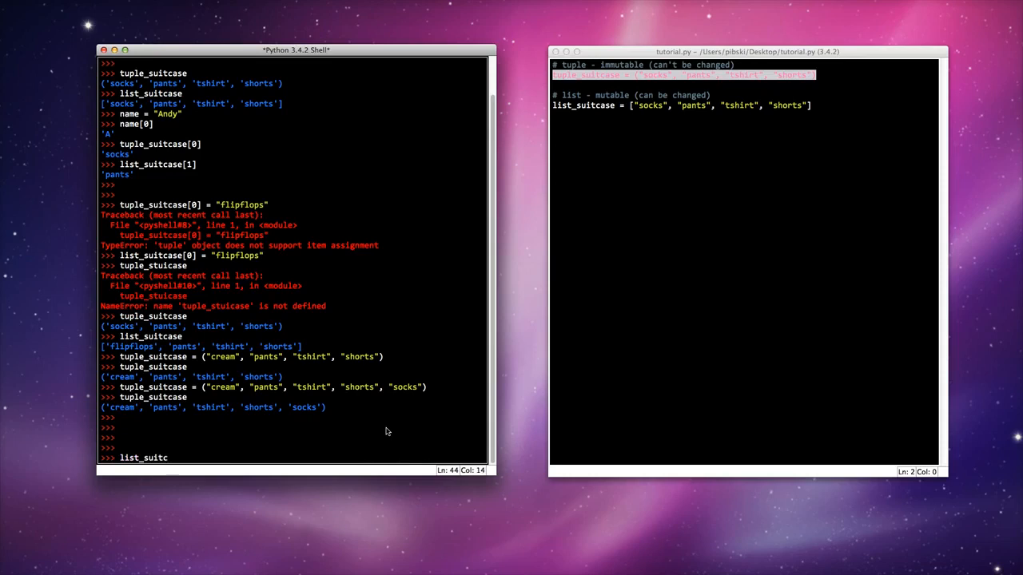
type("ase.append(")
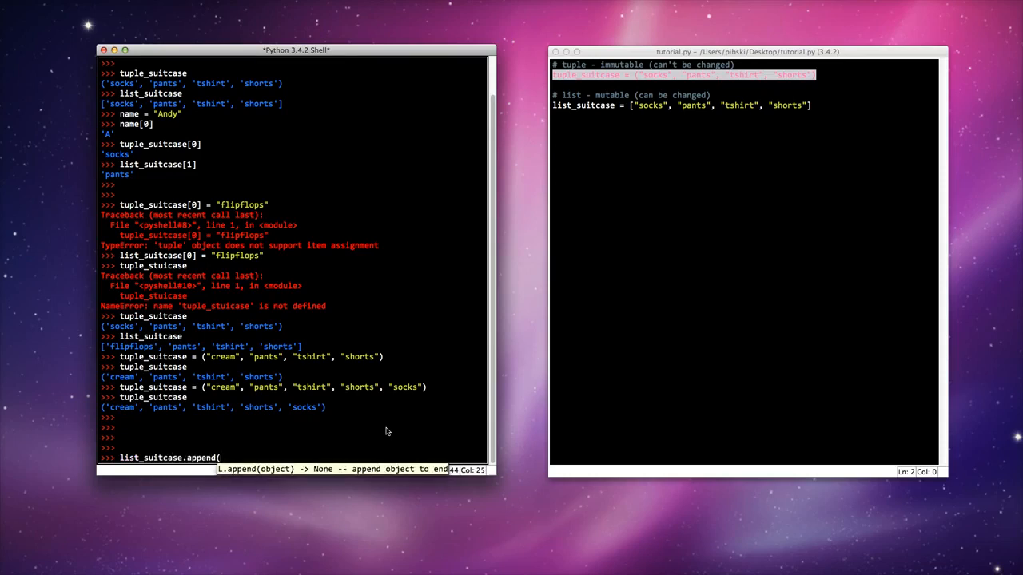
type("\"")
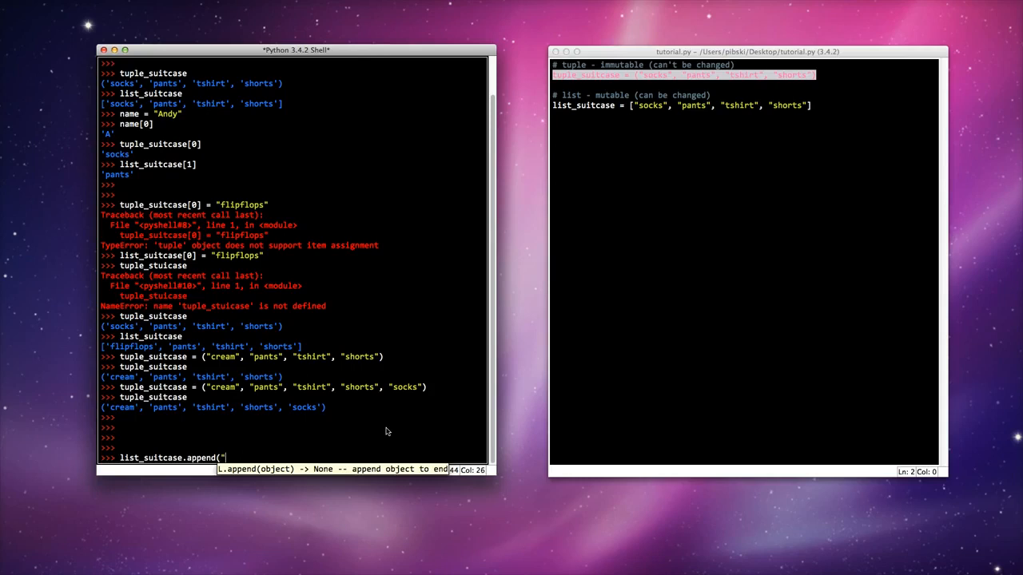
type("book\")")
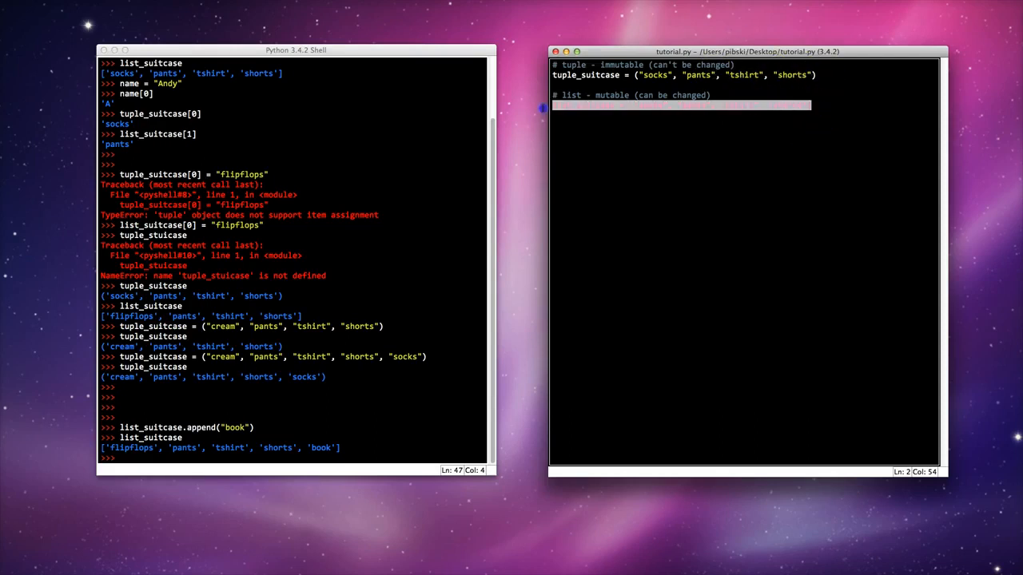
Step: Enter the line list_suitcase = ["socks", "pants", "tshirt", "shorts"] in tutorial.py
type("list_suitcase = [\"socks\", \"pants\", \"tshirt\", \"shorts\"]")
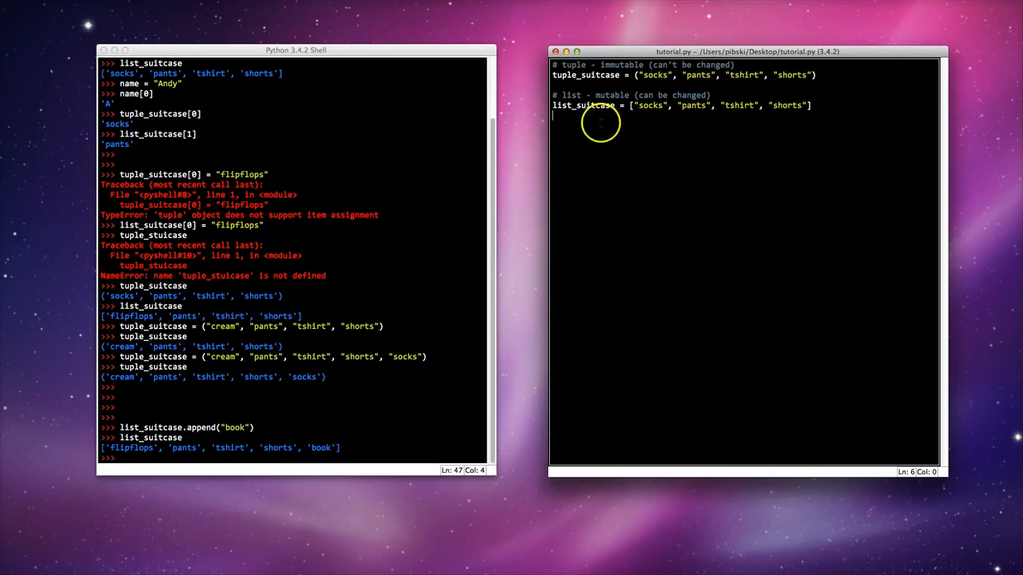
mouse_move(641, 118)
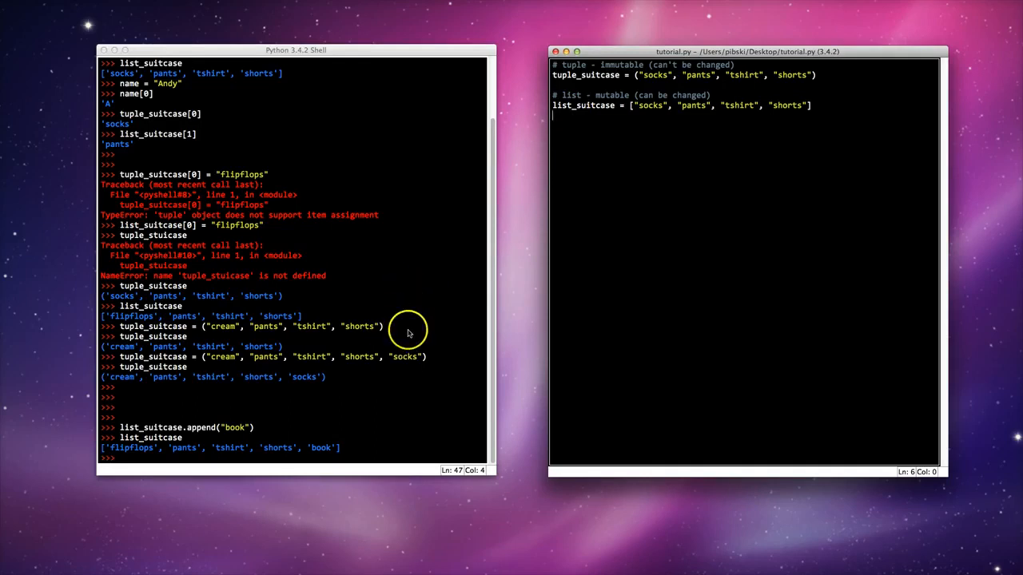
mouse_move(416, 327)
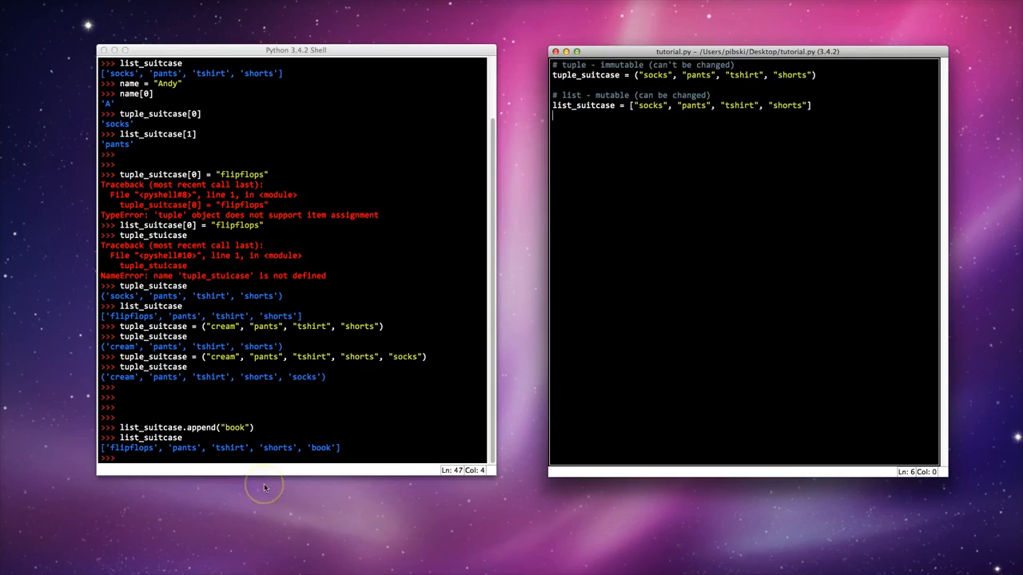
mouse_move(336, 493)
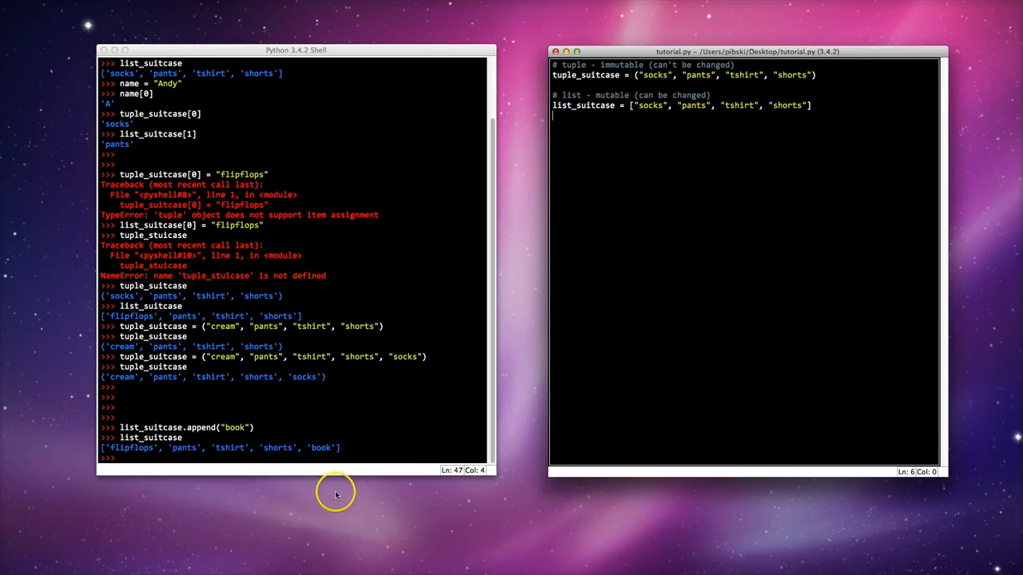